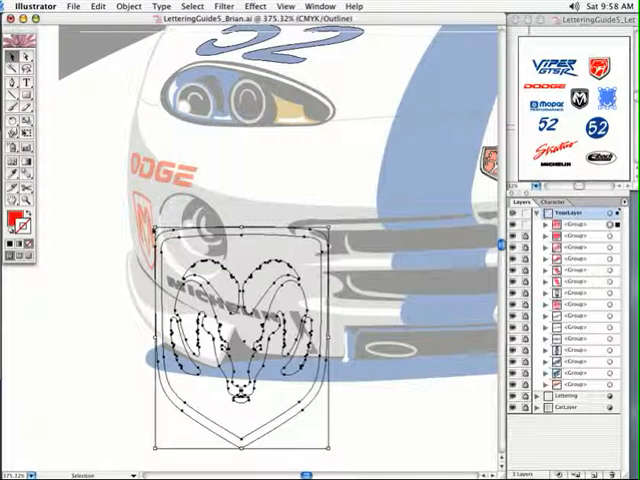
mouse_move(152, 232)
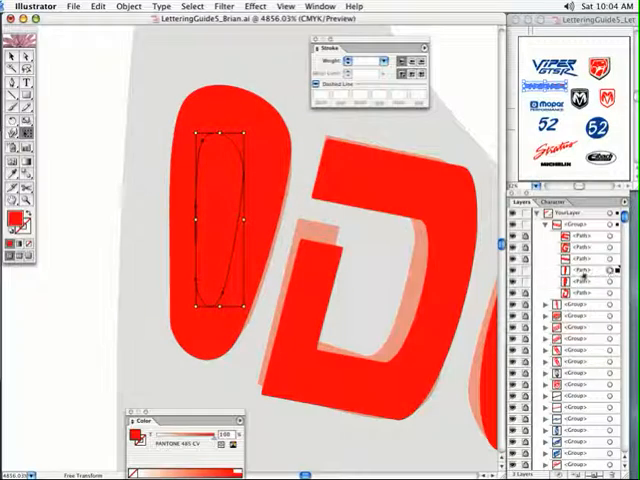
- Place a pen anchor on the inner counter of the red O letter
click(576, 288)
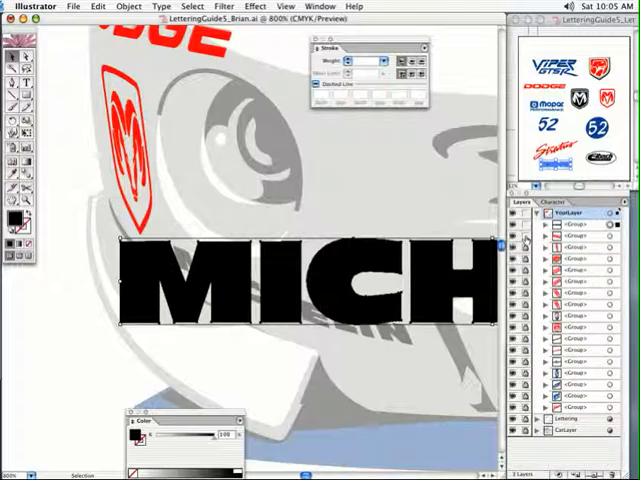
mouse_move(524, 244)
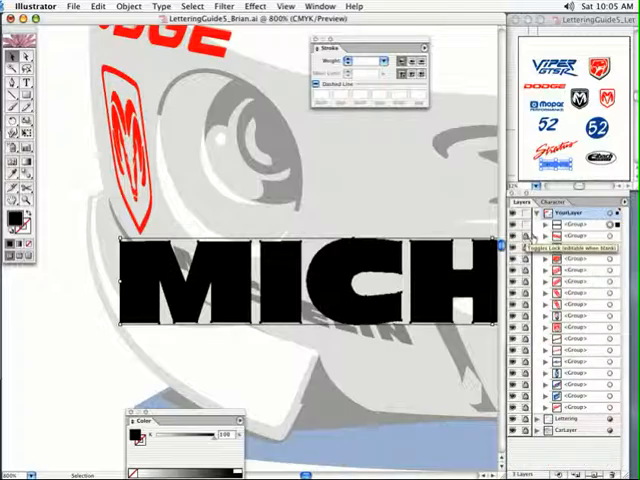